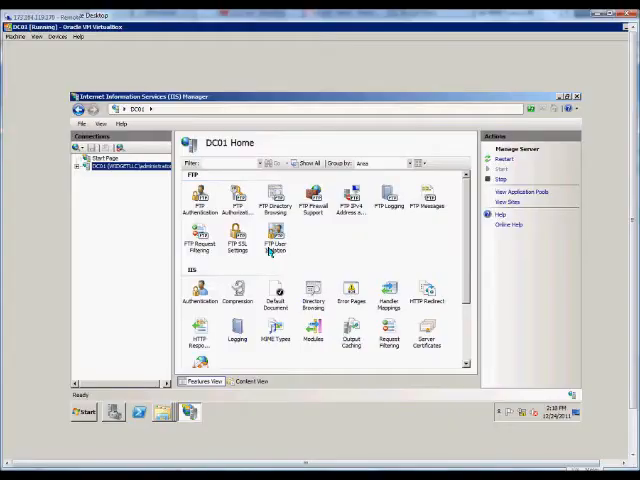
{"action": "mouse_move", "coordinate": [130, 254]}
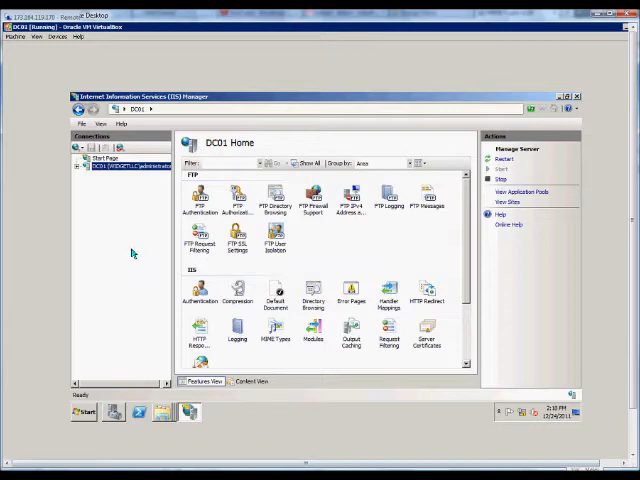
{"action": "mouse_move", "coordinate": [94, 304]}
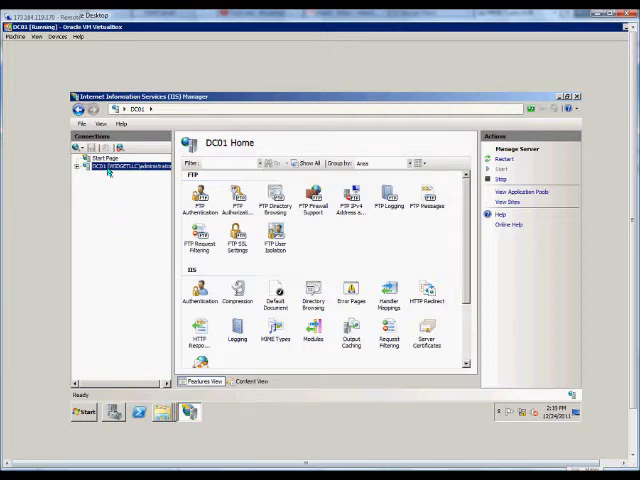
Show DC01's Server Certificates list and pick the self-signed Test certificate row
{"action": "left_click", "coordinate": [80, 166]}
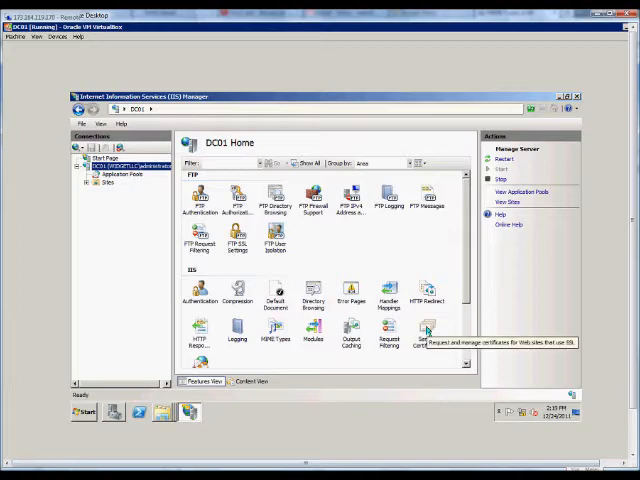
{"action": "double_click", "coordinate": [424, 328]}
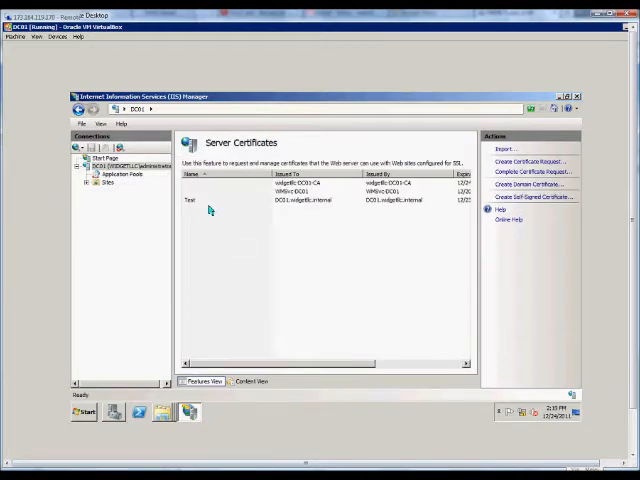
{"action": "left_click", "coordinate": [204, 200]}
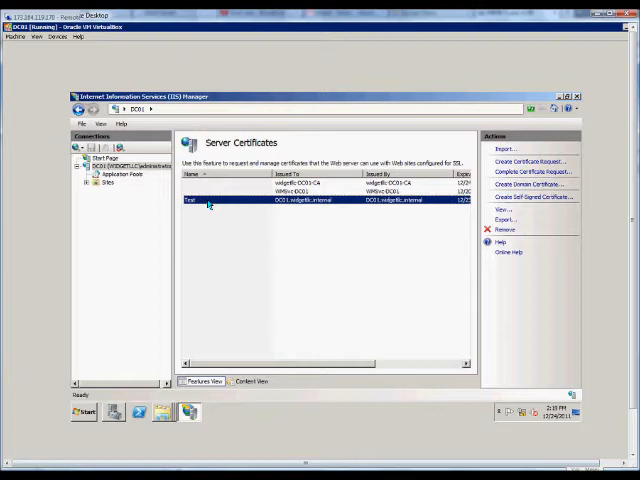
Export the certificate as a password-protected .pfx file to the root of C:
{"action": "right_click", "coordinate": [204, 200]}
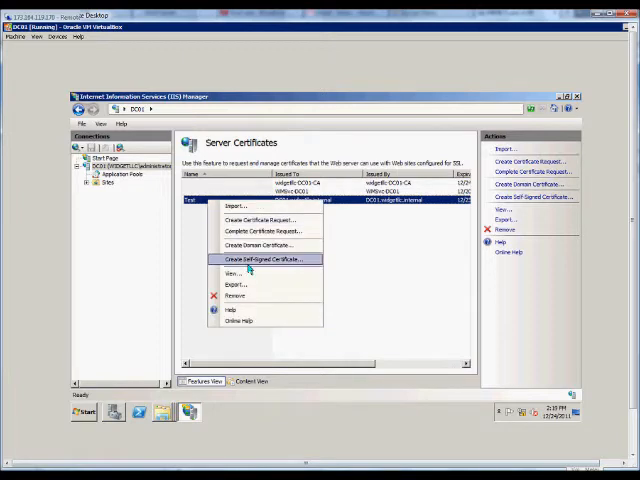
{"action": "left_click", "coordinate": [236, 284]}
{"action": "type", "text": "c:\\cert"}
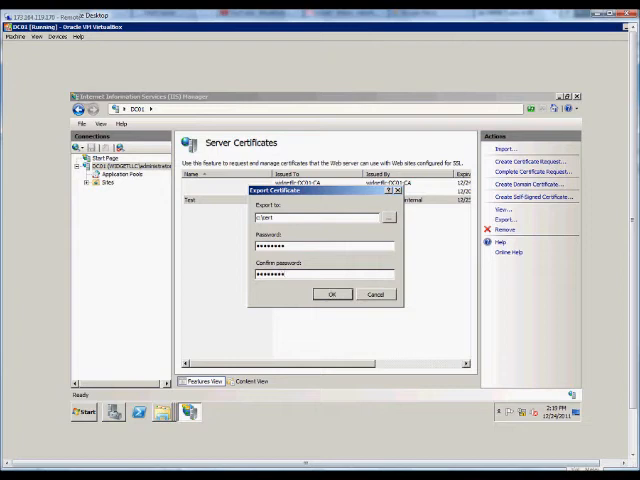
{"action": "left_click", "coordinate": [332, 294]}
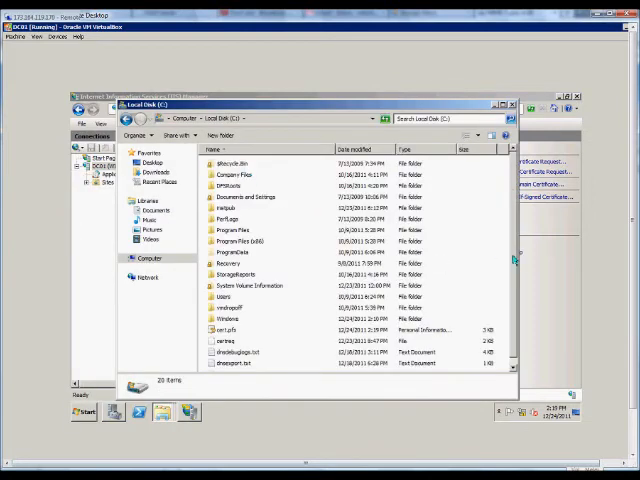
Locate the exported .pfx Personal Information Exchange file on the C: drive
{"action": "scroll", "scroll_direction": "down", "scroll_amount": 3}
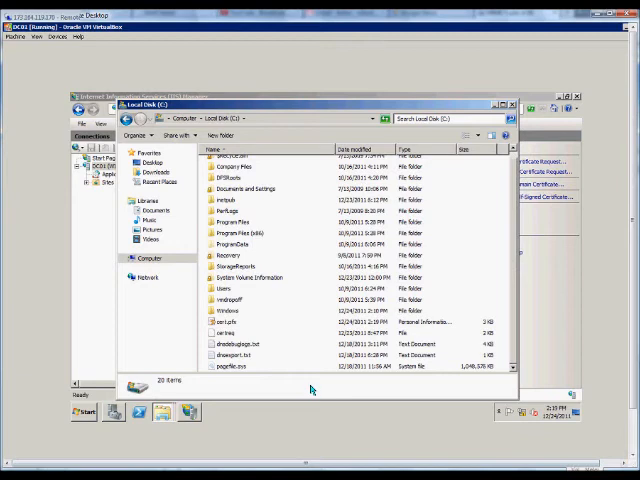
{"action": "left_click", "coordinate": [228, 322]}
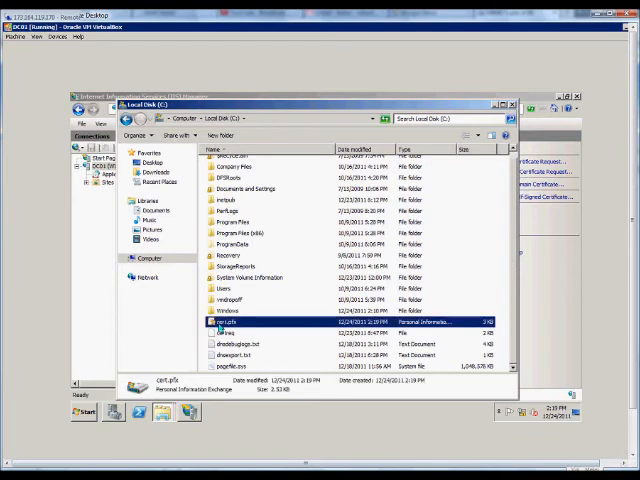